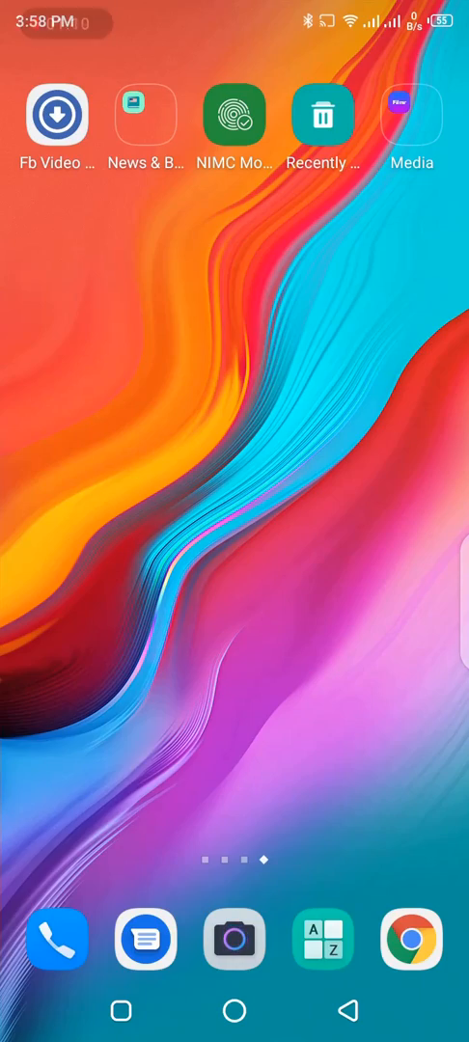
# Launch Files by Google from the Google apps folder on the home screen.
pyautogui.hscroll(-3)
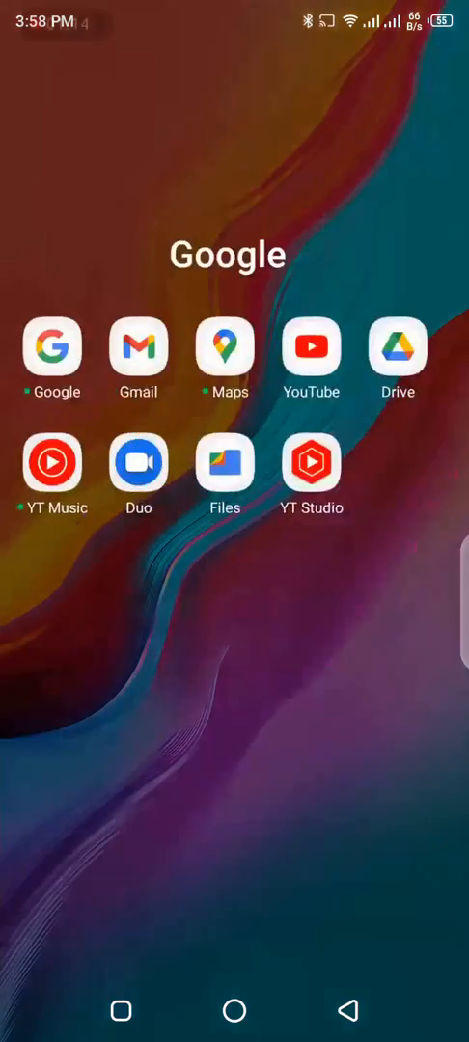
pyautogui.click(225, 463)
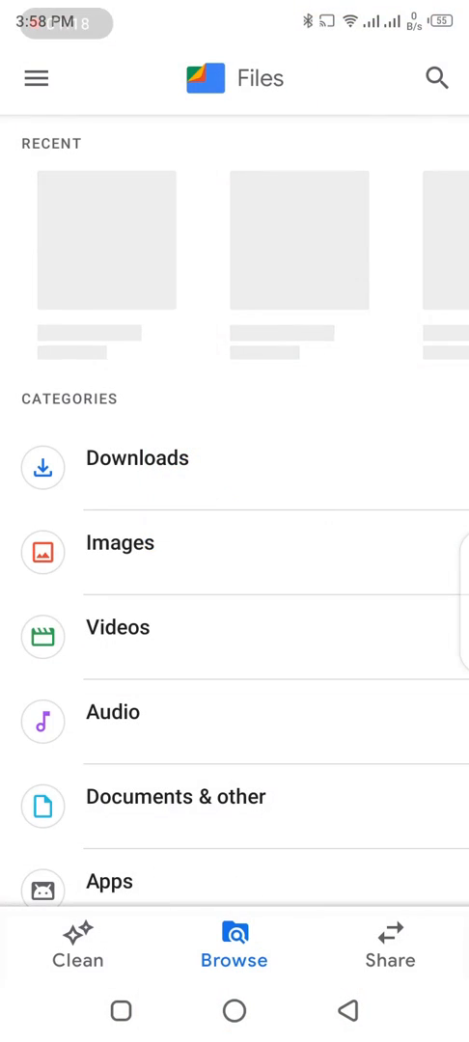
pyautogui.scroll(-3)
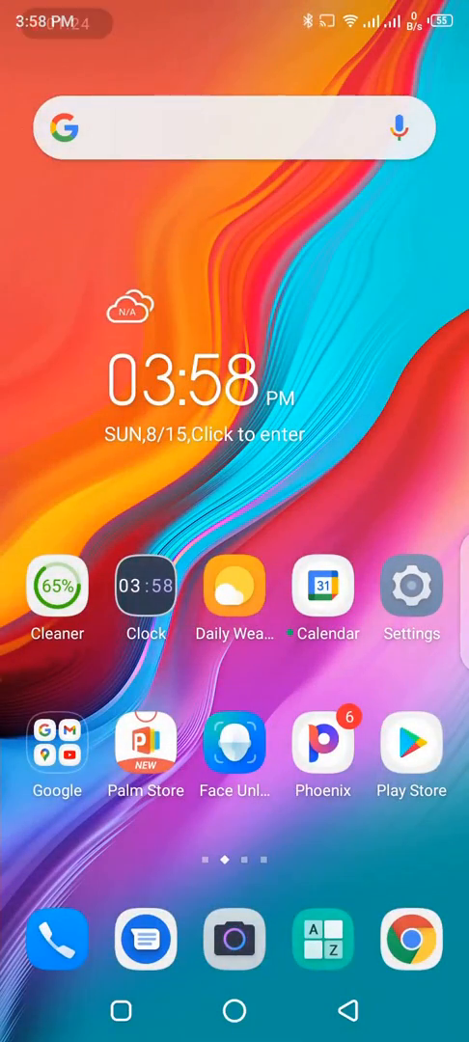
pyautogui.click(58, 743)
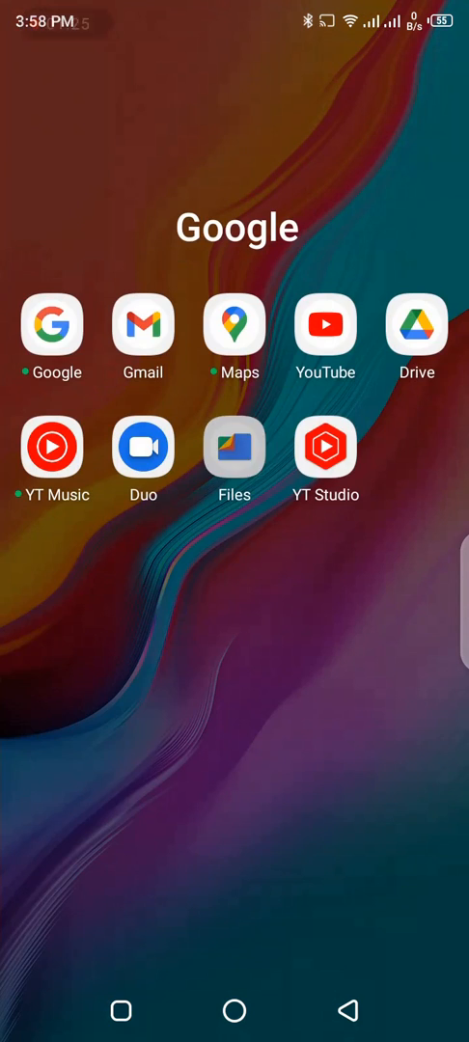
pyautogui.click(234, 449)
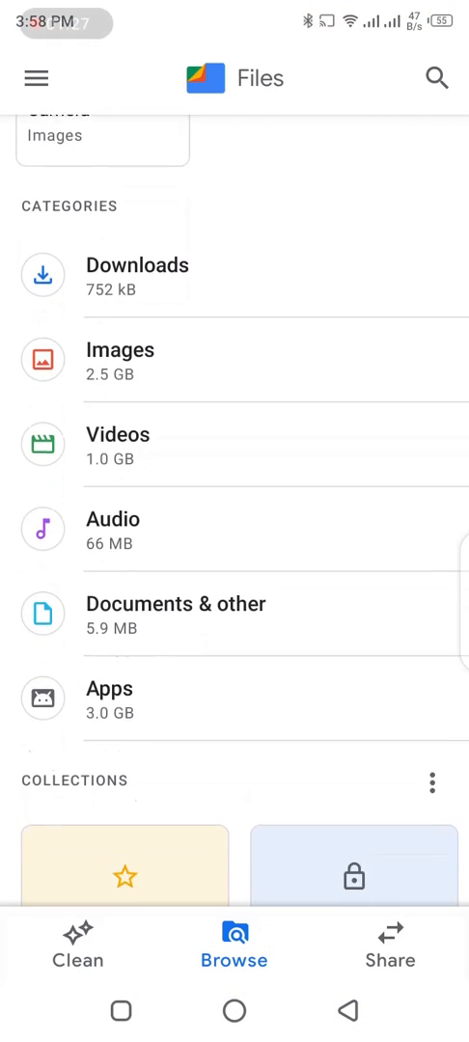
pyautogui.scroll(-3)
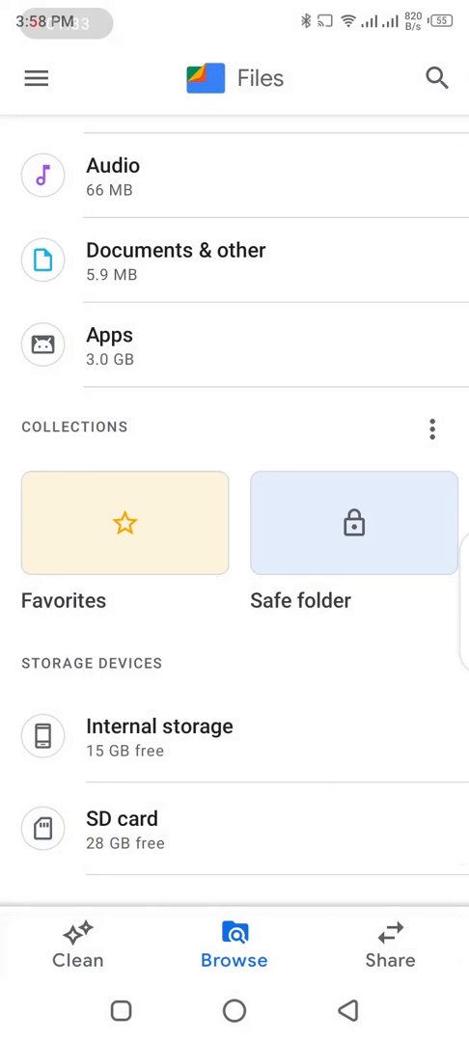
# Browse Internal storage > WhatsApp > Media > WhatsApp Voice Notes to the week folder 202133.
pyautogui.click(160, 738)
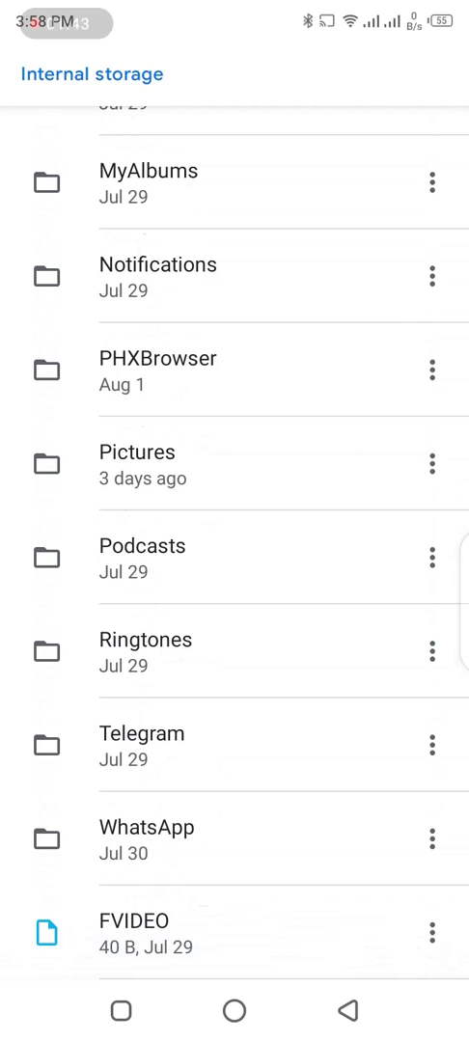
pyautogui.click(146, 827)
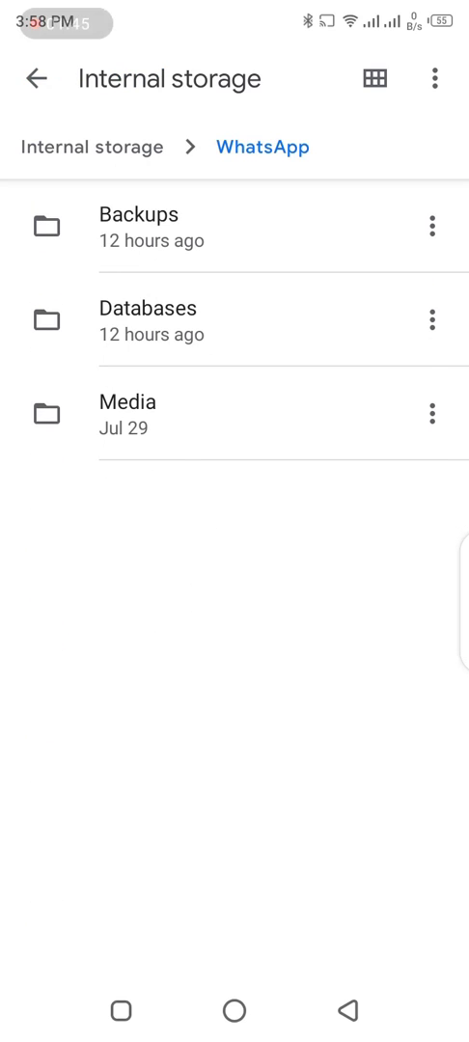
pyautogui.click(127, 401)
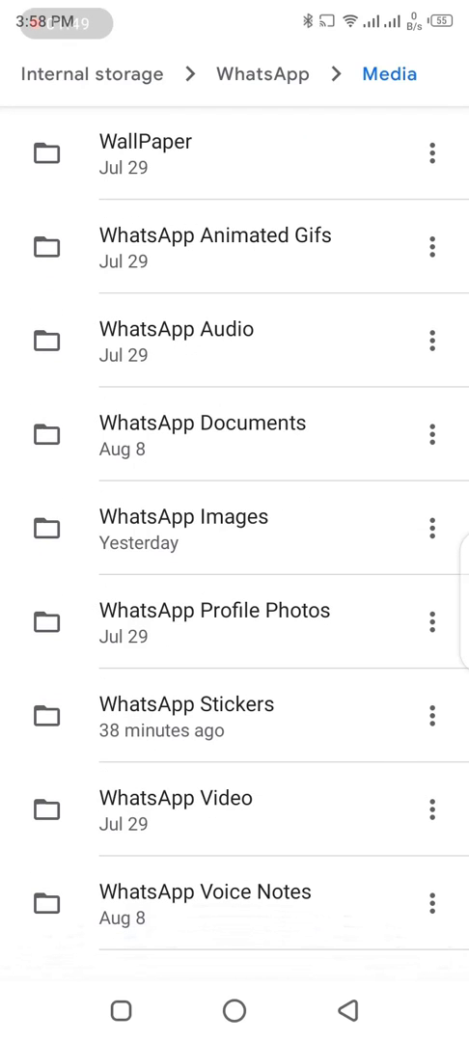
pyautogui.click(193, 890)
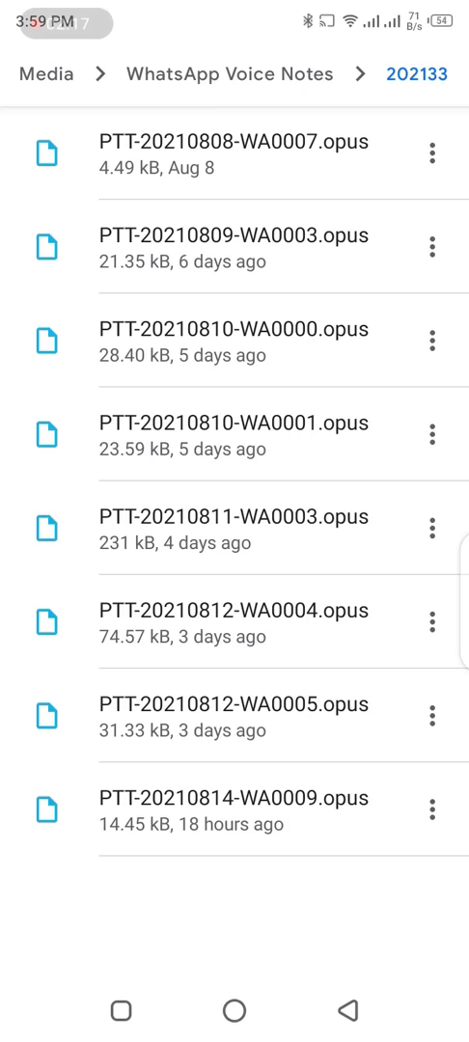
# Exit the Voice Notes folder in Files back to the Android app grid.
pyautogui.click(34, 79)
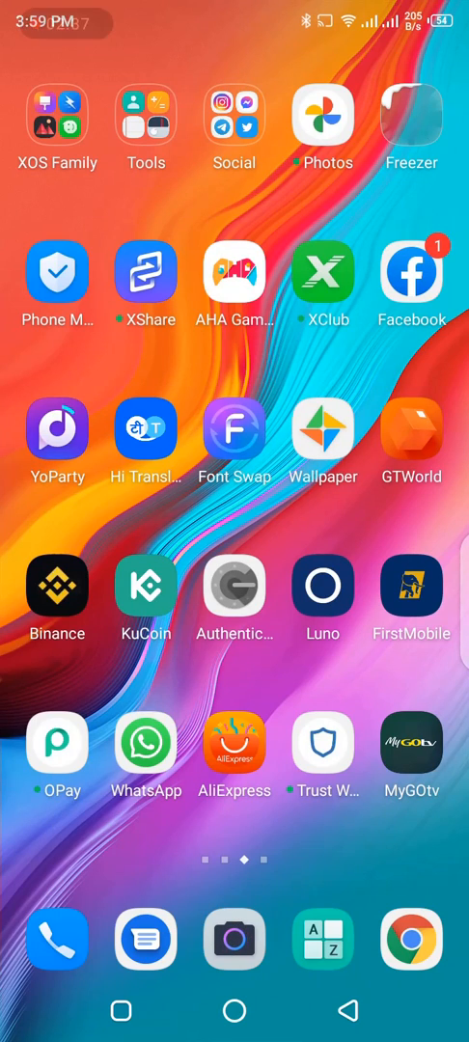
# Open Nma's WhatsApp chat, play the 0:06 voice note, and select it.
pyautogui.click(145, 755)
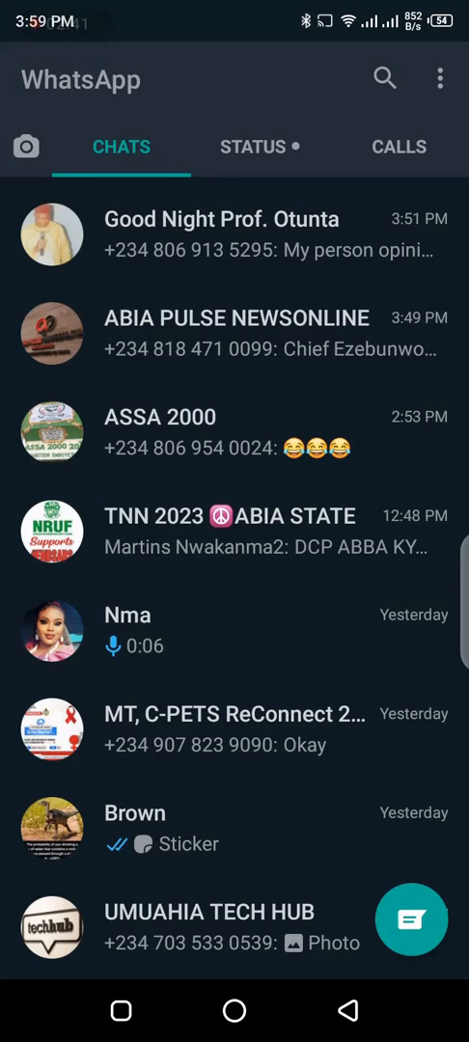
pyautogui.click(129, 630)
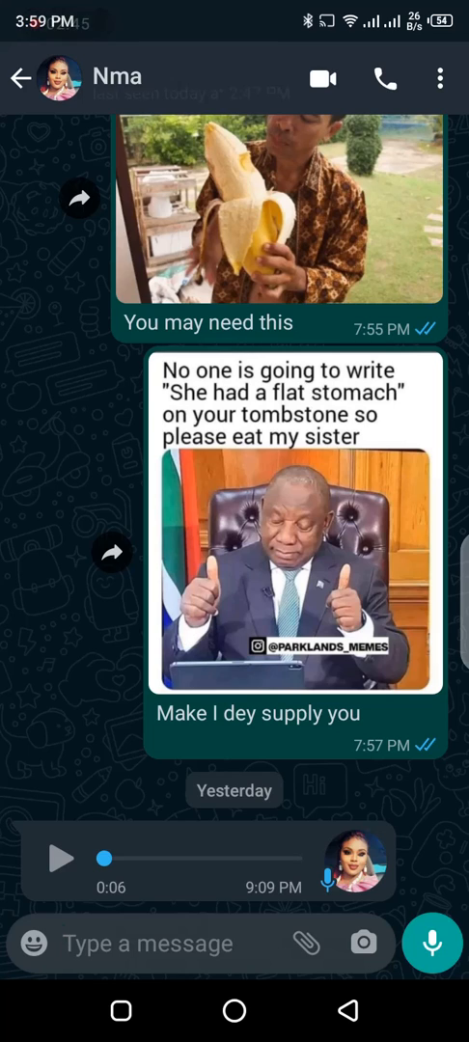
pyautogui.click(63, 859)
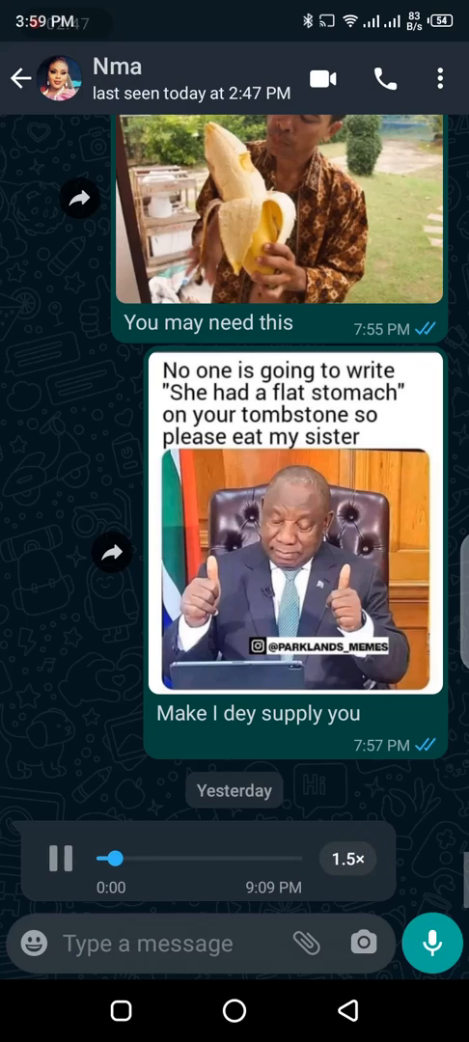
pyautogui.click(61, 859)
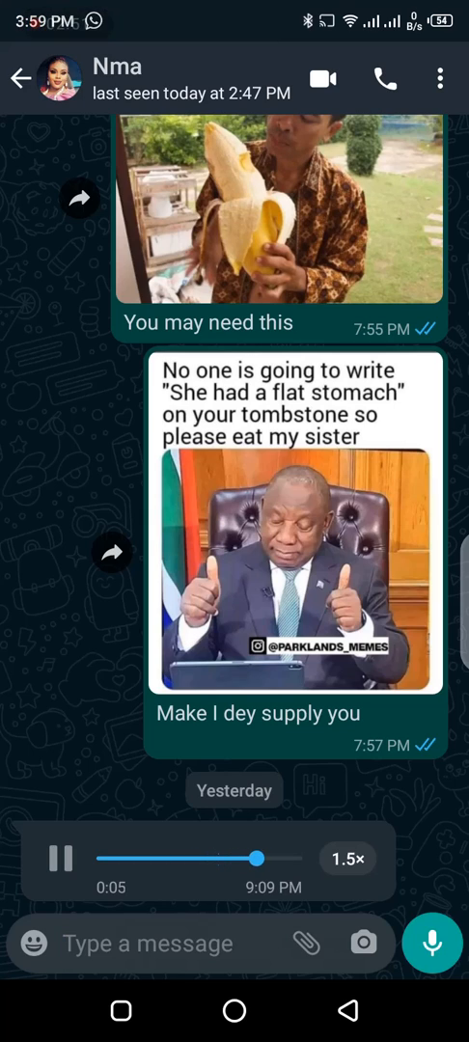
pyautogui.click(55, 859)
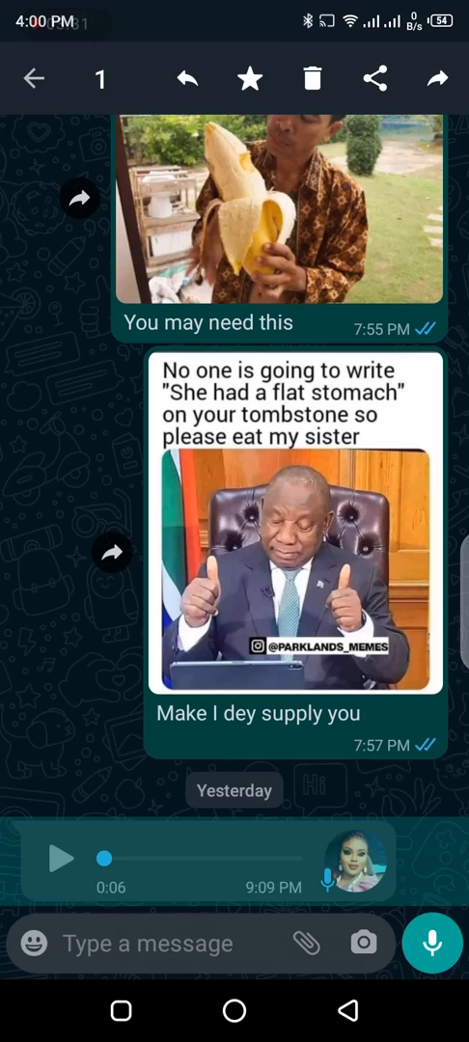
# Share Nma's selected voice note toward Messenger, ending in a 'Something went wrong' error.
pyautogui.click(37, 79)
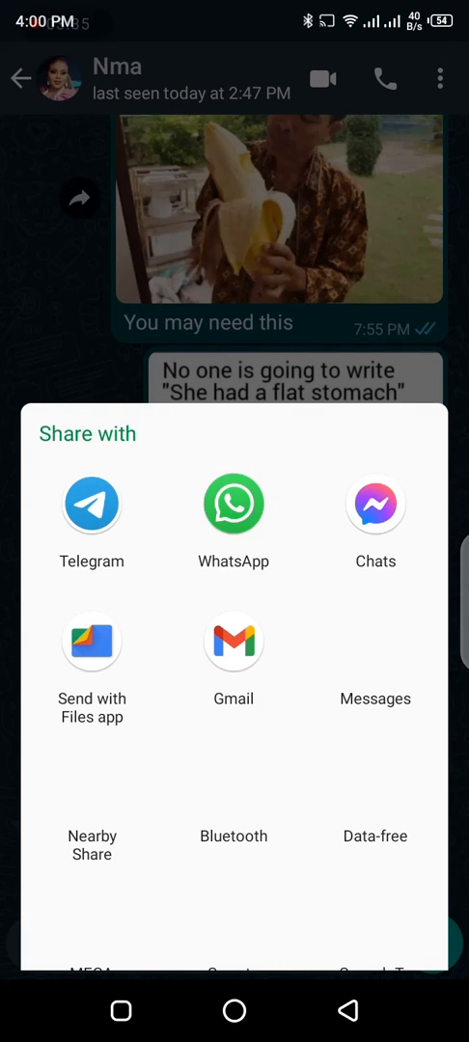
pyautogui.scroll(3)
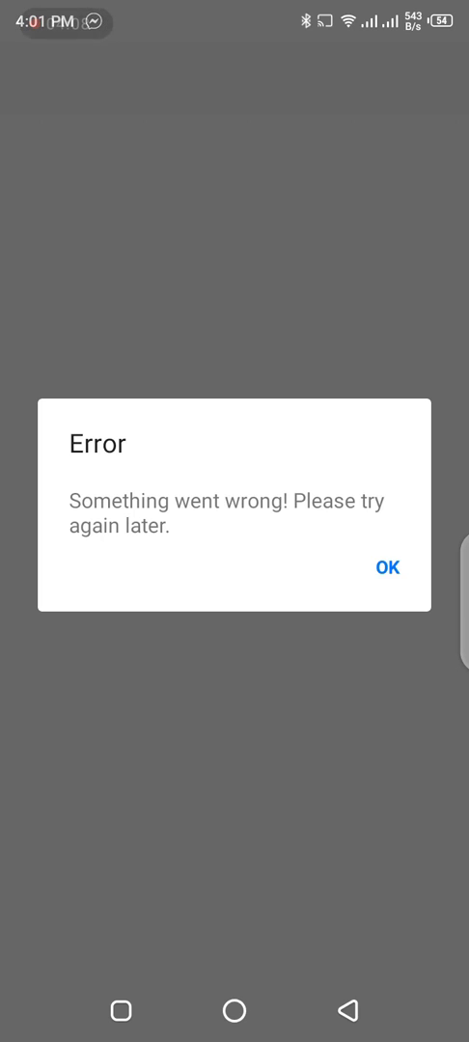
# Dismiss the error, retry sharing the voice note, and dismiss the second error.
pyautogui.click(386, 566)
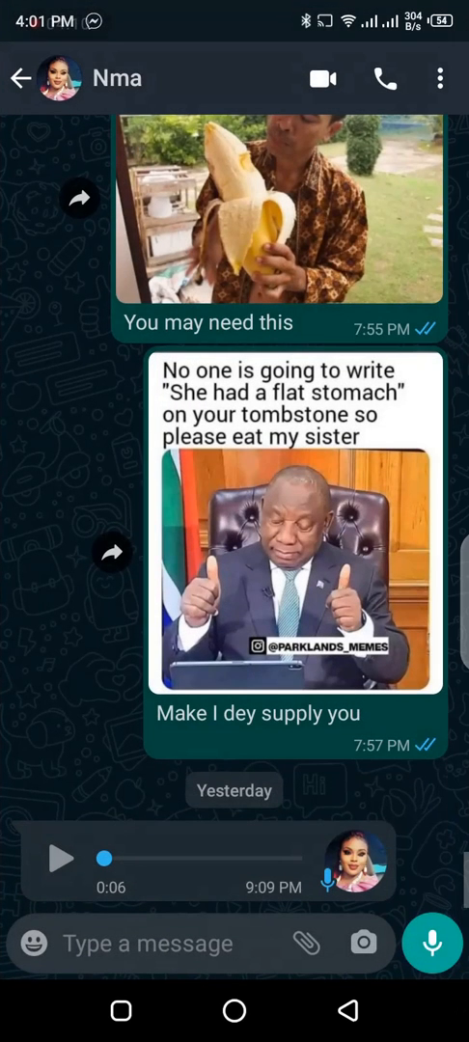
pyautogui.click(145, 944)
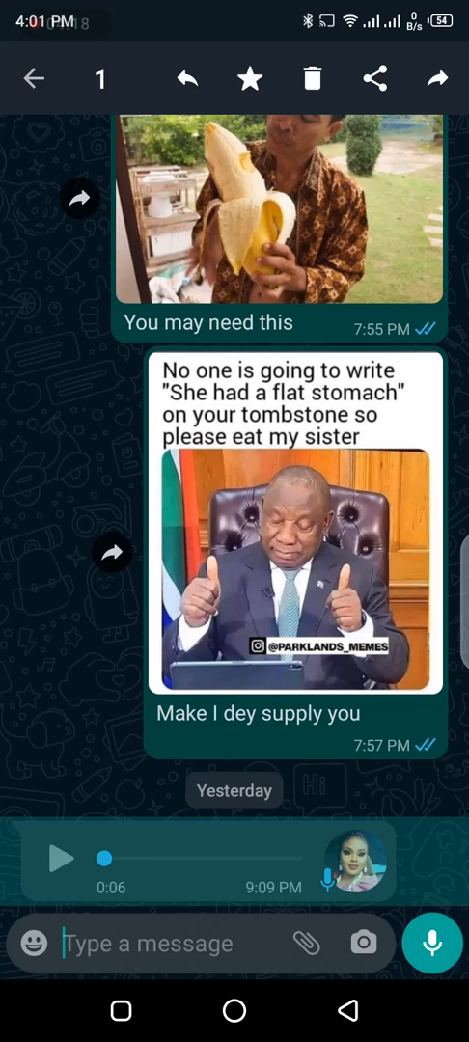
pyautogui.click(36, 79)
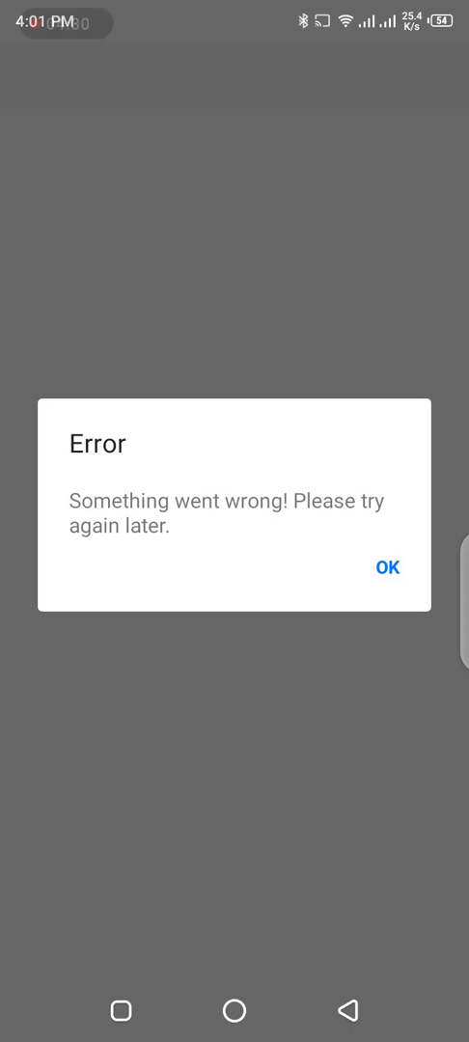
pyautogui.click(388, 567)
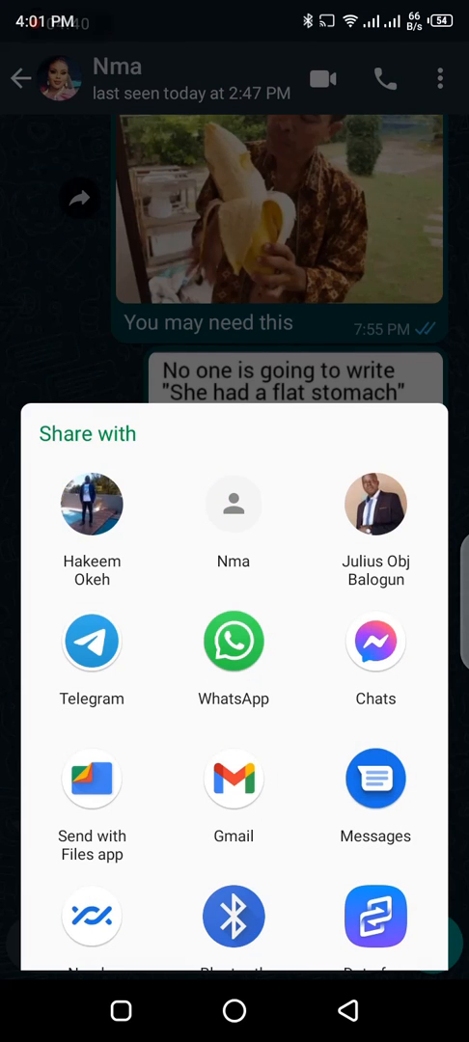
# Send the voice note via Telegram to Nma, captioned 'Audio from Chibuzor', and open that chat.
pyautogui.click(92, 640)
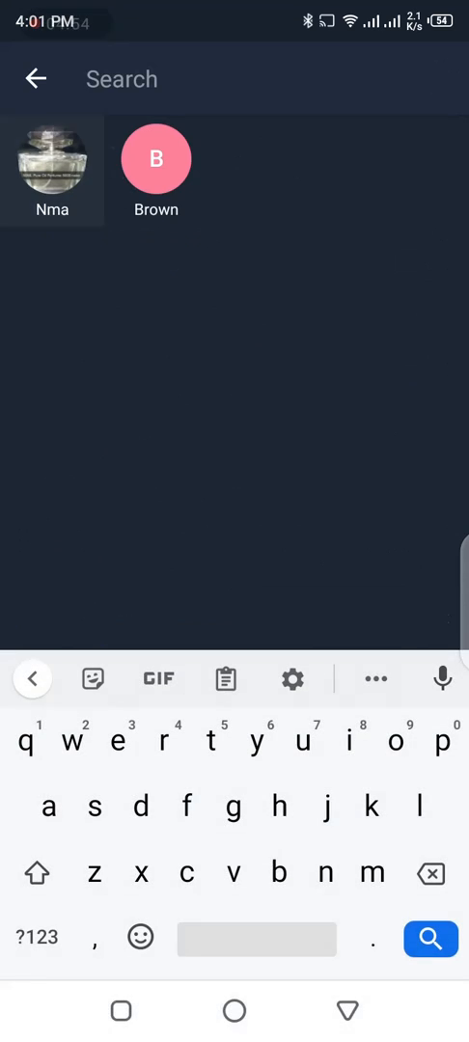
pyautogui.click(52, 171)
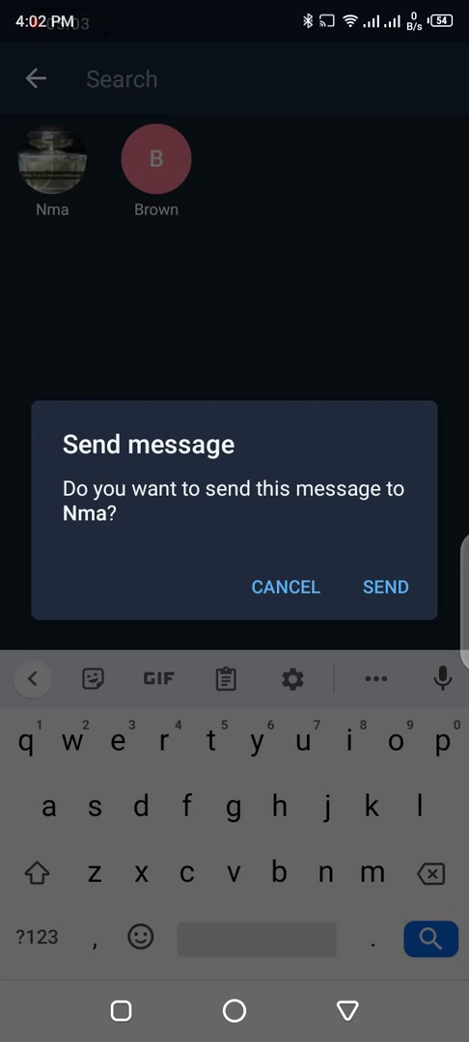
pyautogui.click(384, 587)
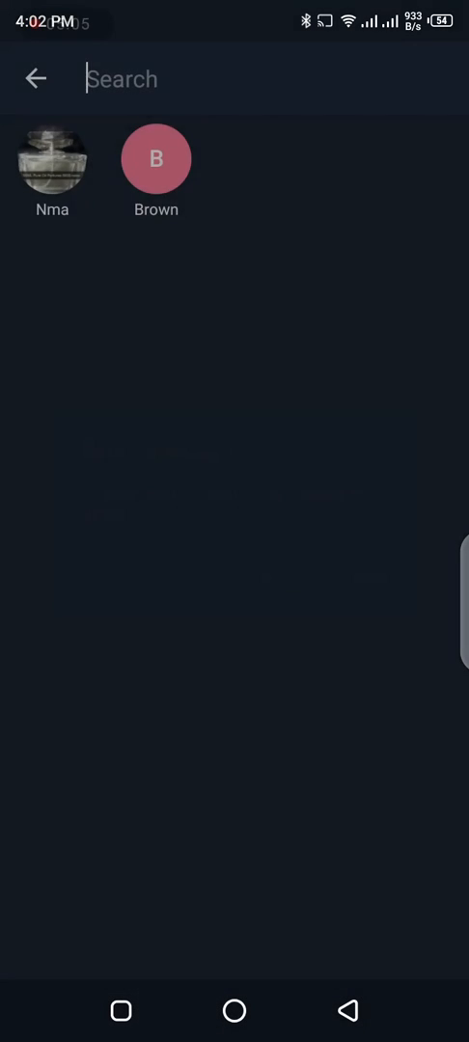
pyautogui.click(51, 159)
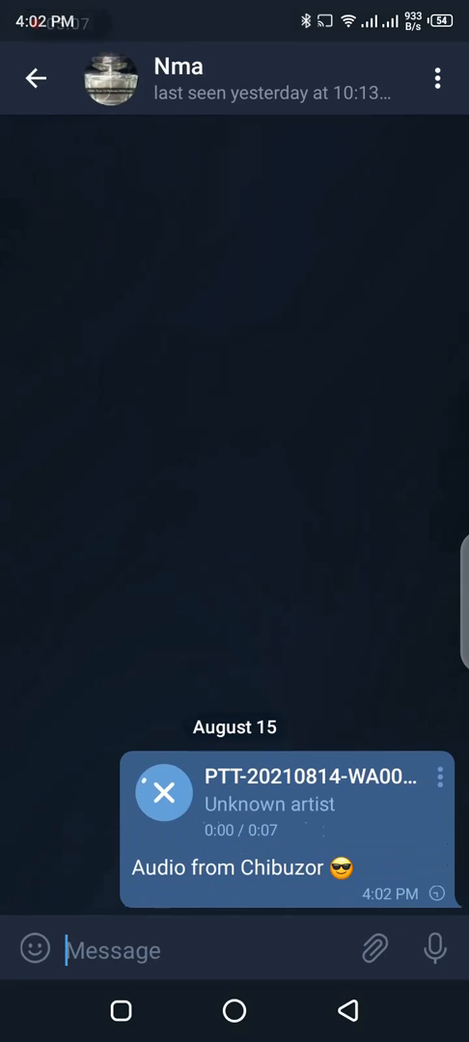
pyautogui.click(162, 790)
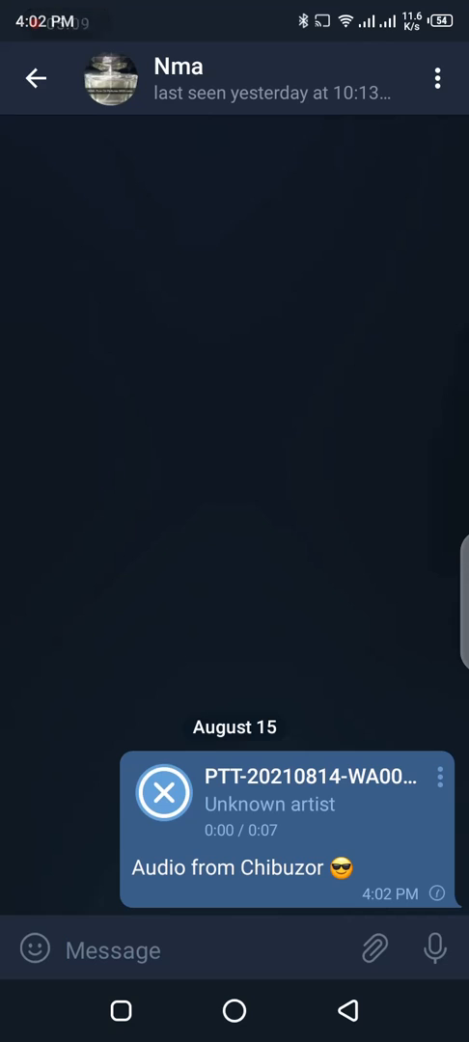
pyautogui.click(163, 792)
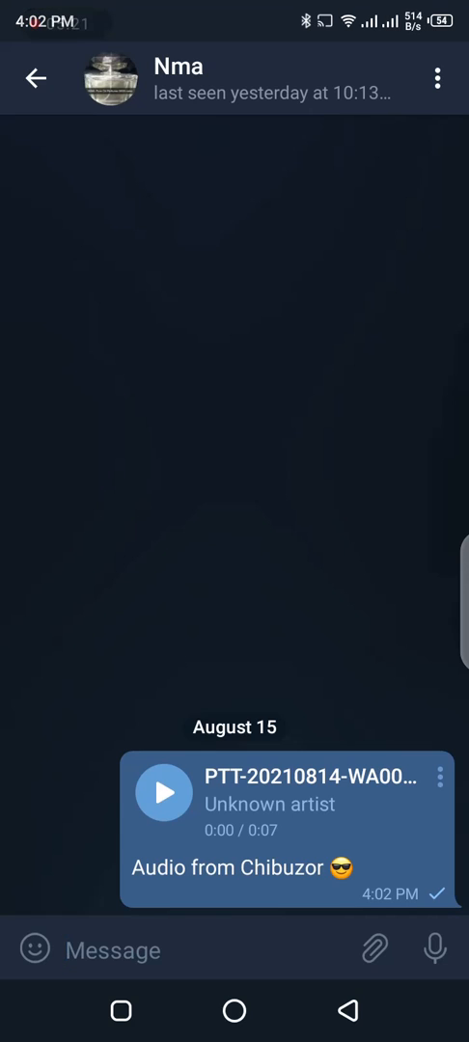
# Play the Telegram audio message to its end, then switch back to WhatsApp's Nma chat.
pyautogui.click(165, 790)
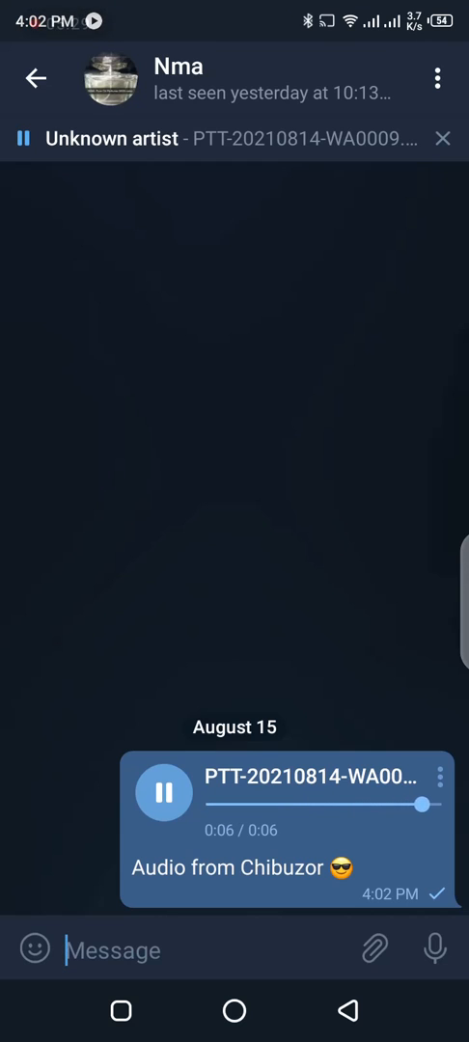
pyautogui.click(165, 819)
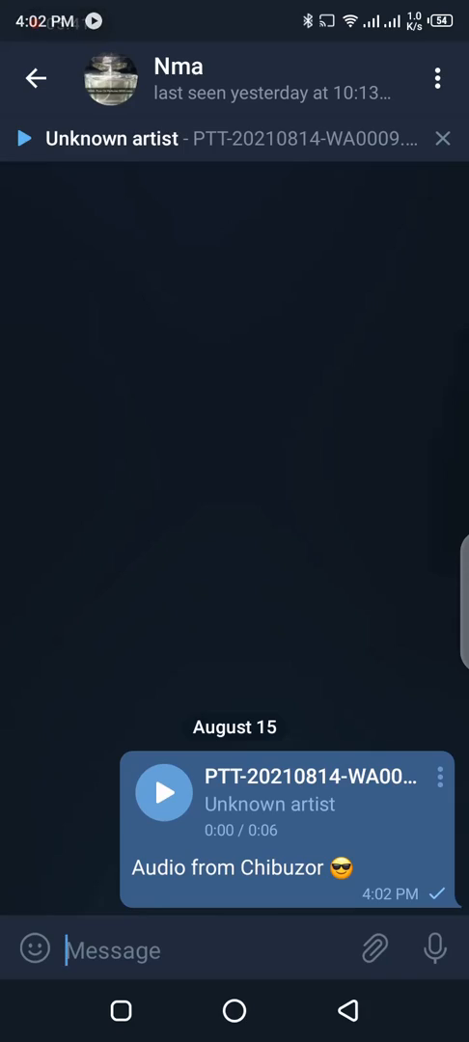
pyautogui.click(36, 79)
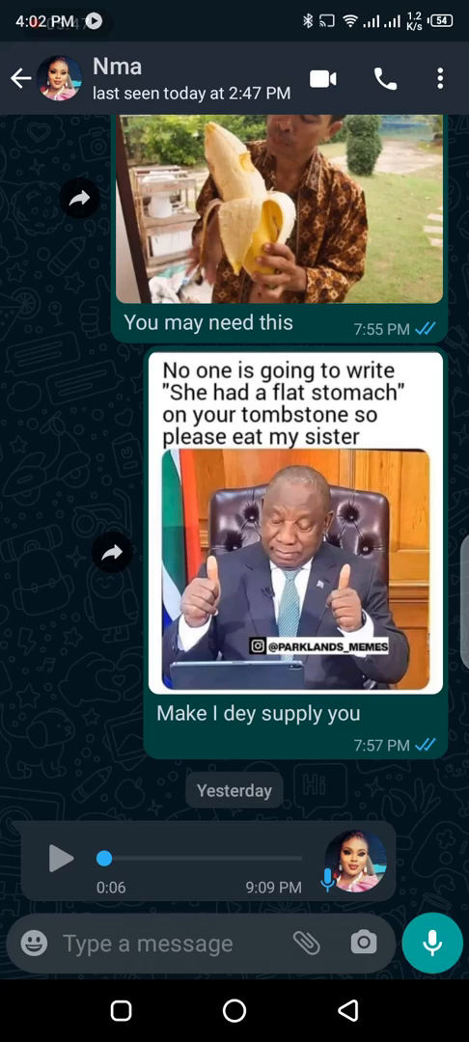
# Play the original WhatsApp voice note at 1.5× and return to Telegram's copy.
pyautogui.click(62, 859)
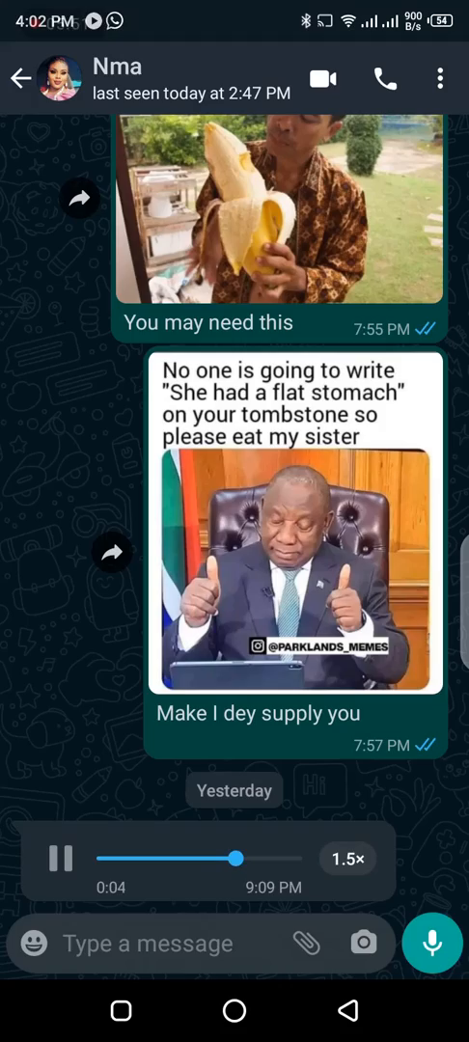
pyautogui.click(60, 859)
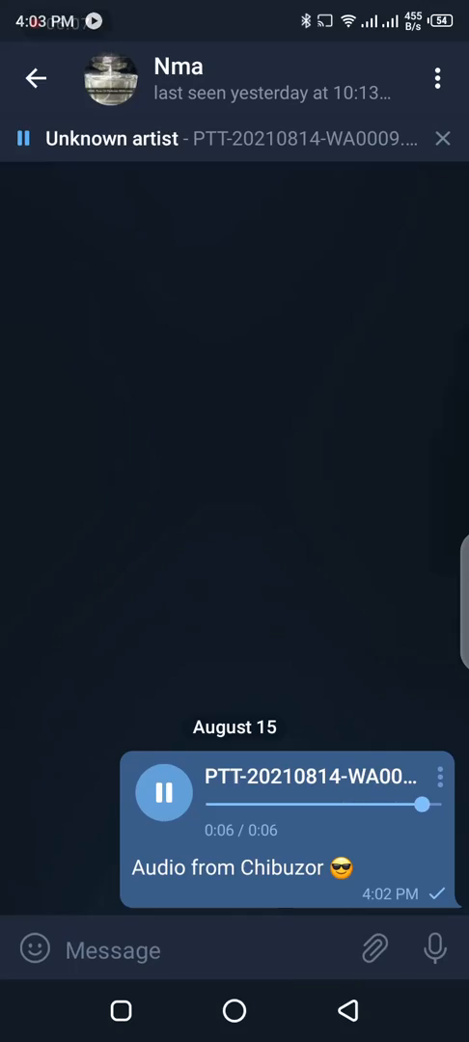
# Leave Telegram's chat, briefly reopen WhatsApp's Nma chat, and swipe home screen pages.
pyautogui.click(35, 79)
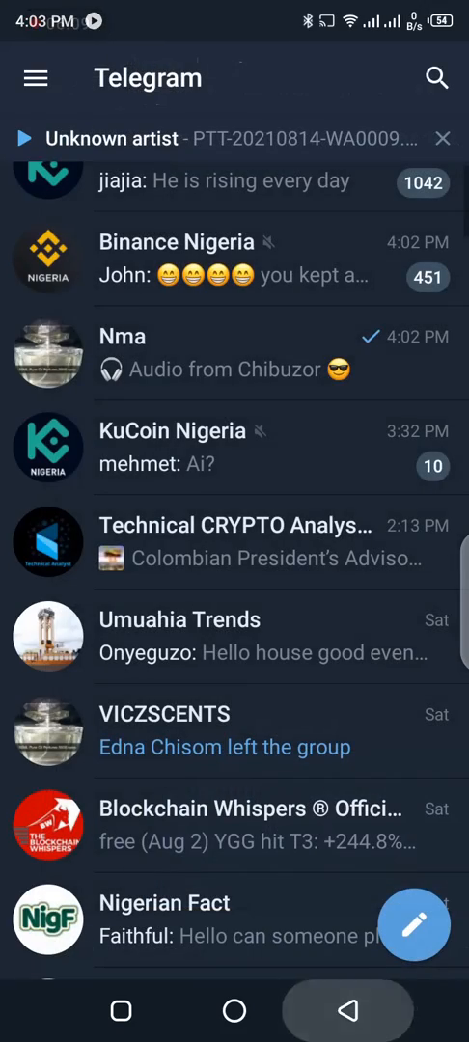
pyautogui.press('home')
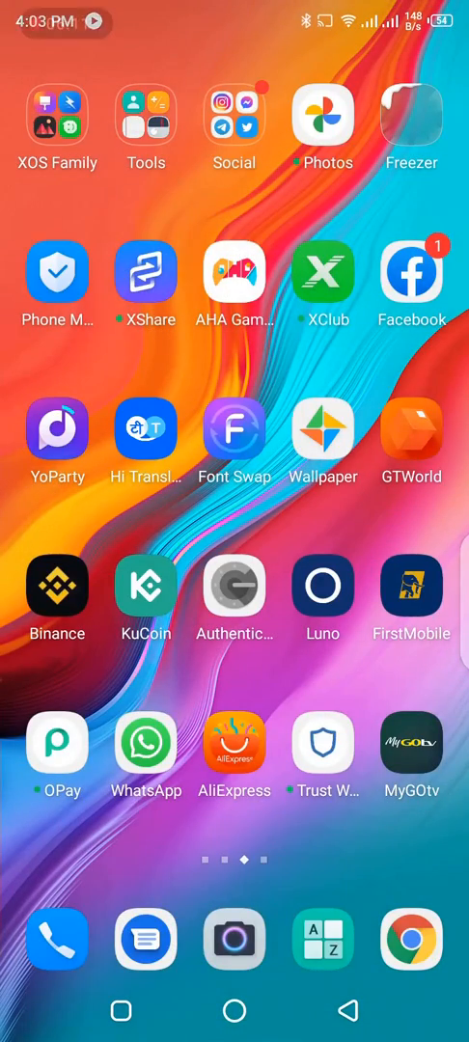
pyautogui.click(146, 743)
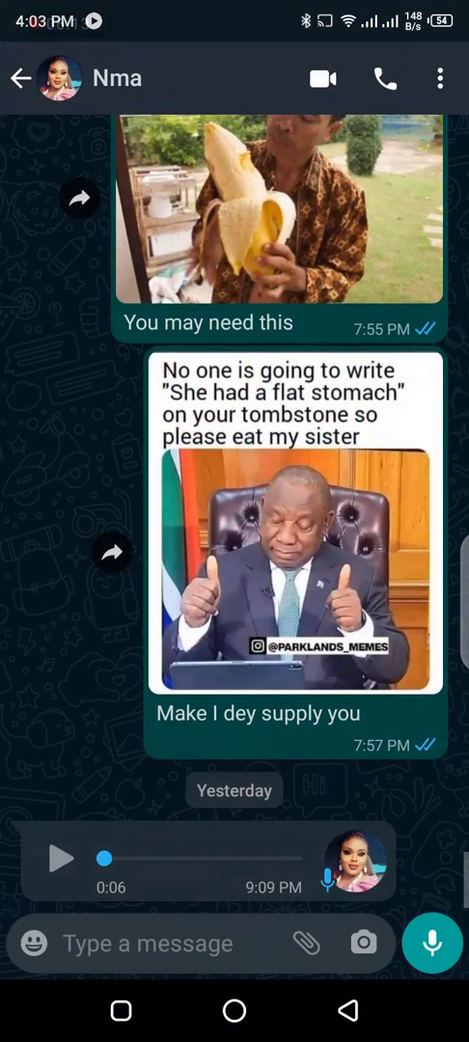
pyautogui.click(145, 944)
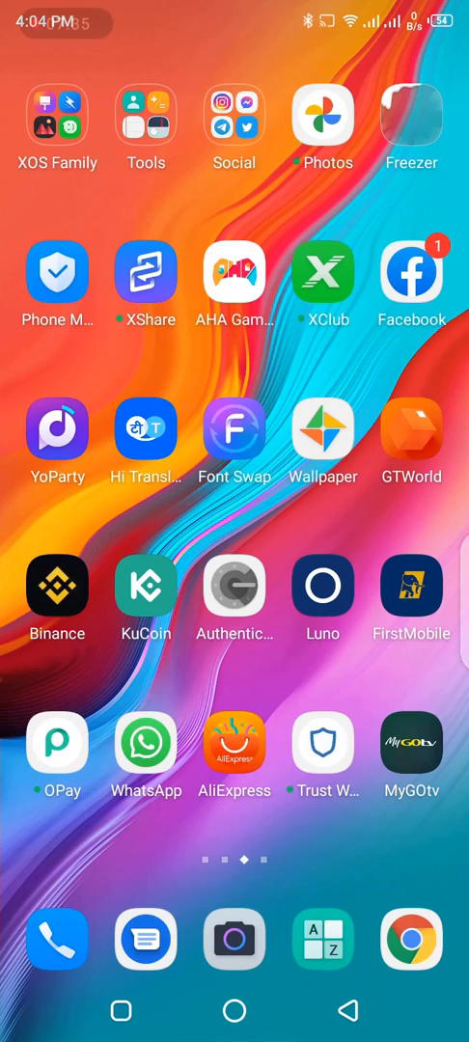
pyautogui.hscroll(-3)
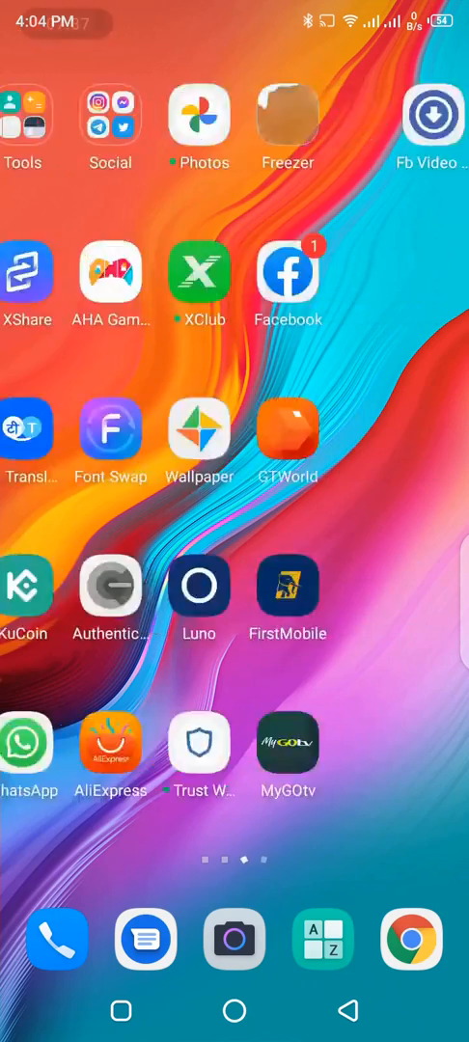